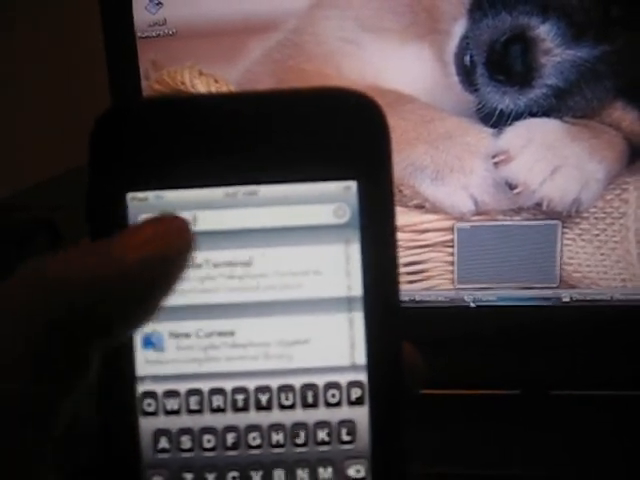
Tap the MobileTerminal entry in Cydia's package search results
click(245, 255)
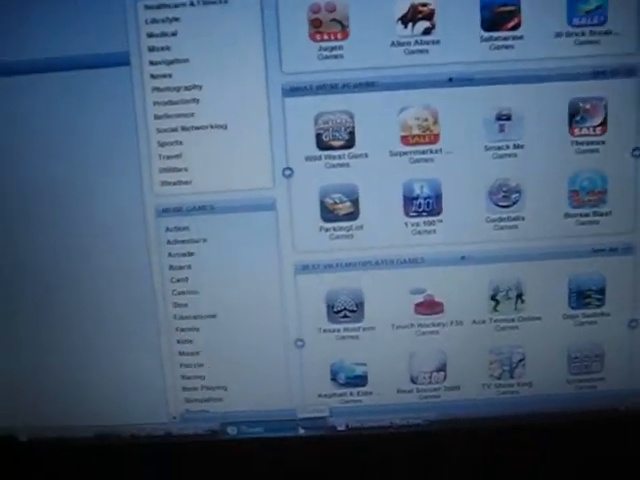
Scroll down the App Store Games page to the game categories and Best Multiplayer Games
scroll(down, 3)
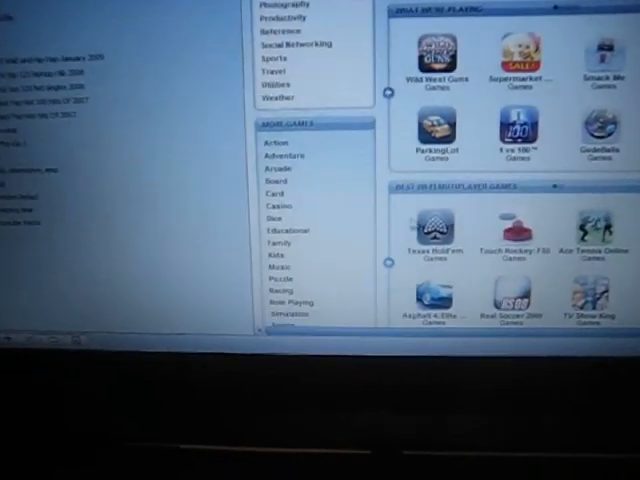